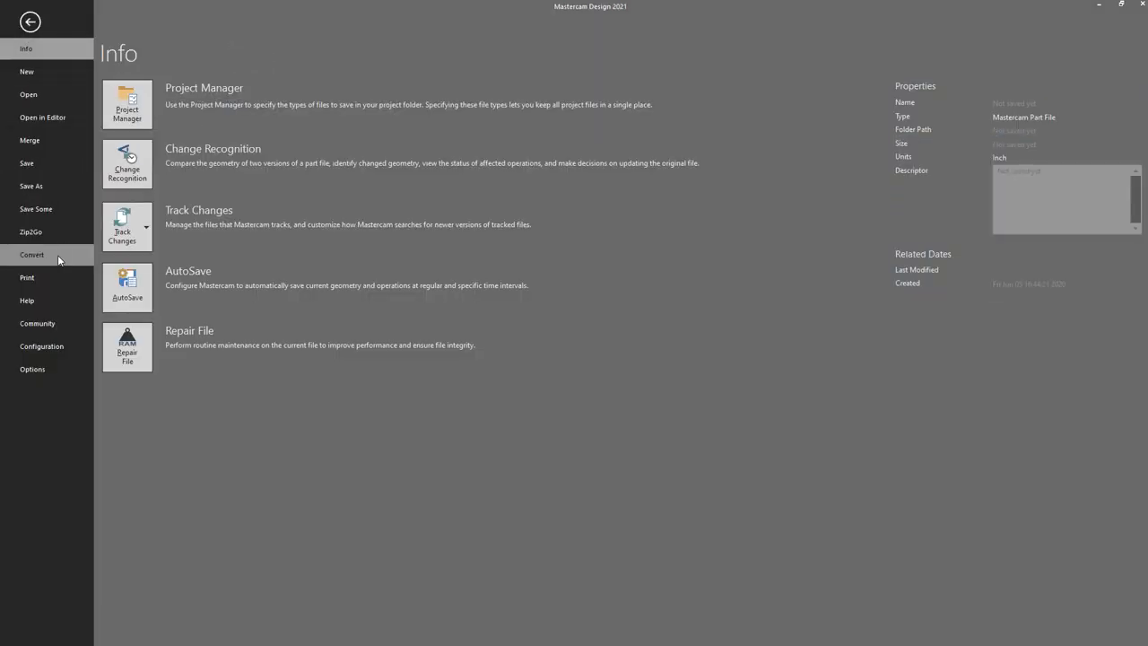
# Start an Advanced migration in the Migration Wizard with shared Mastercam files included.
pyautogui.click(29, 21)
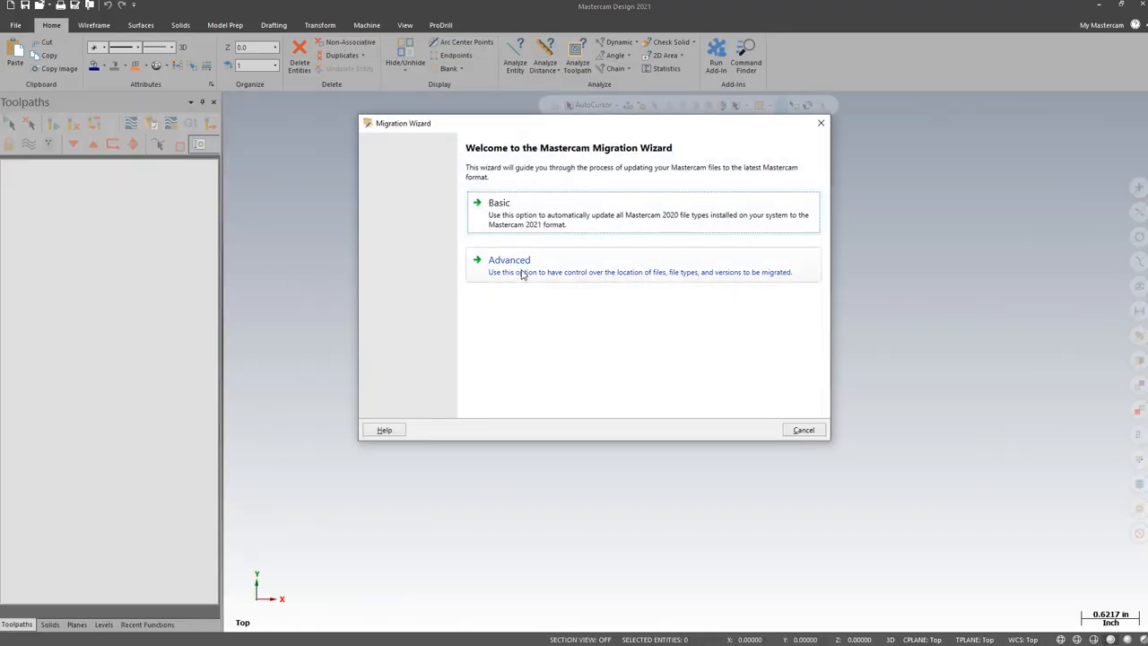
pyautogui.click(509, 260)
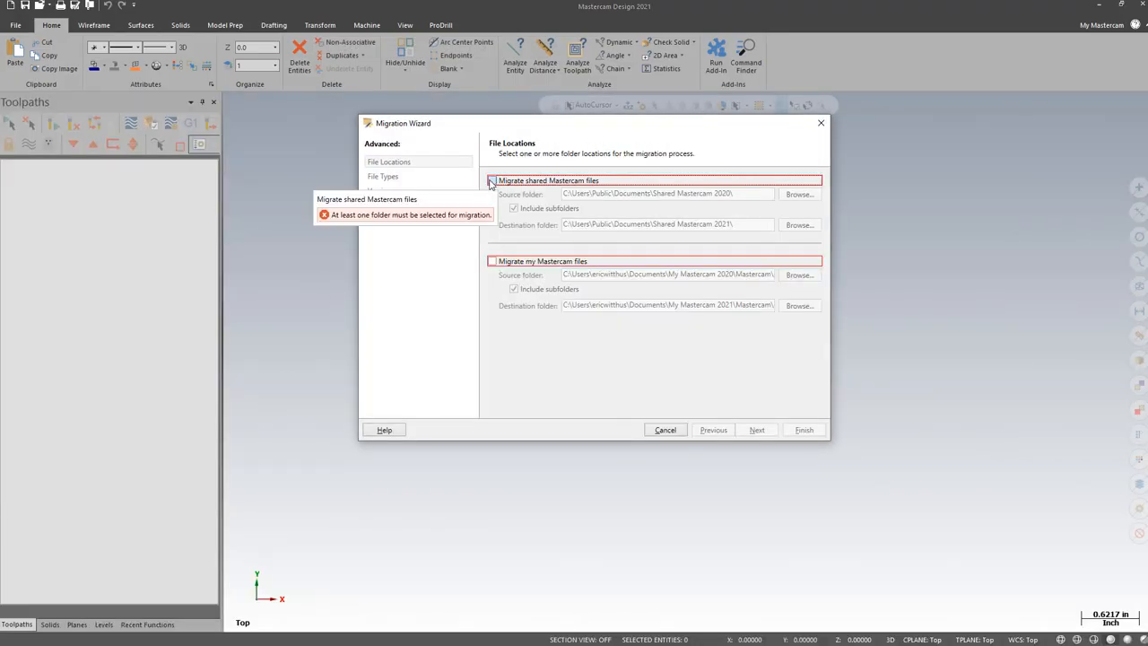
pyautogui.click(491, 179)
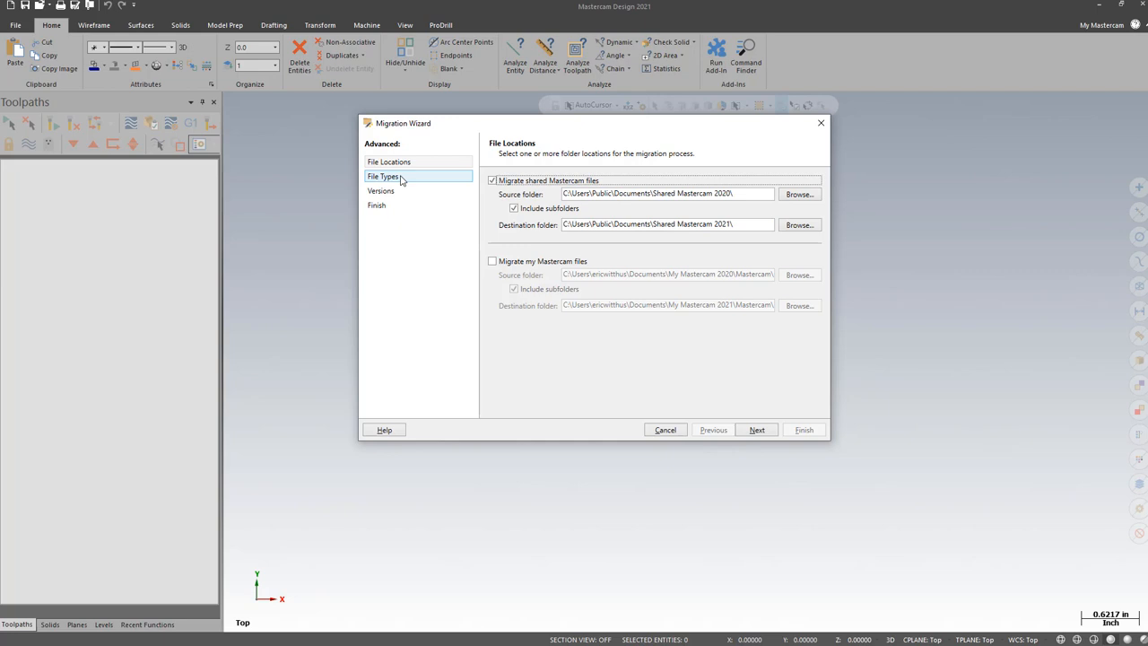
# Select only Control definitions, Machine definitions and Posts files as file types to migrate.
pyautogui.click(384, 176)
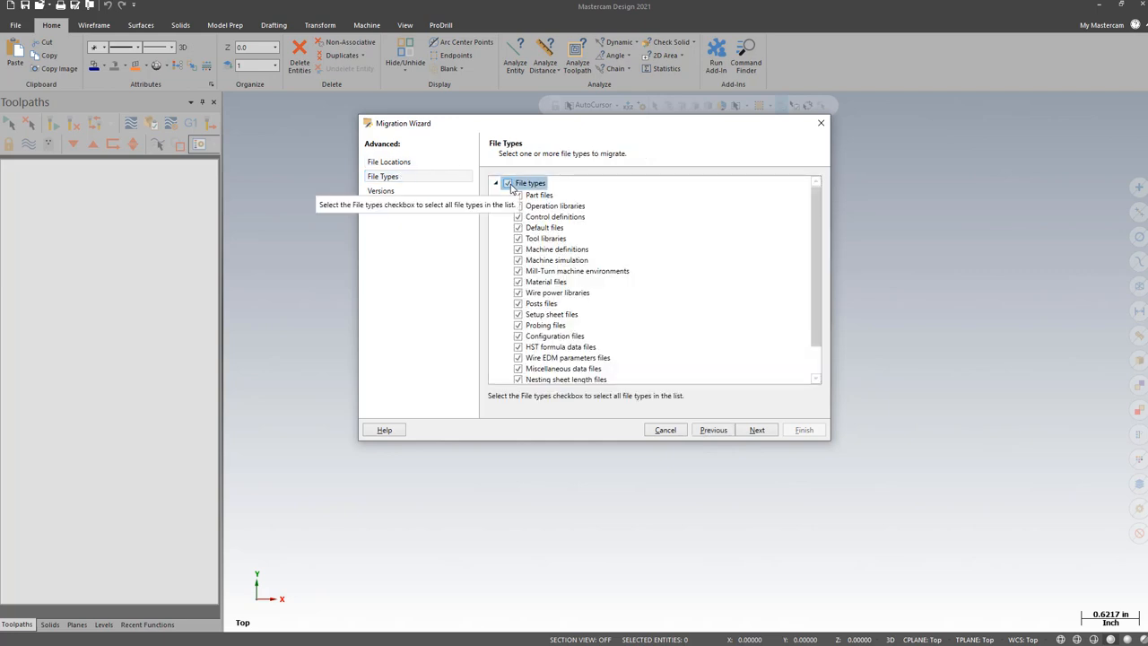
pyautogui.click(509, 183)
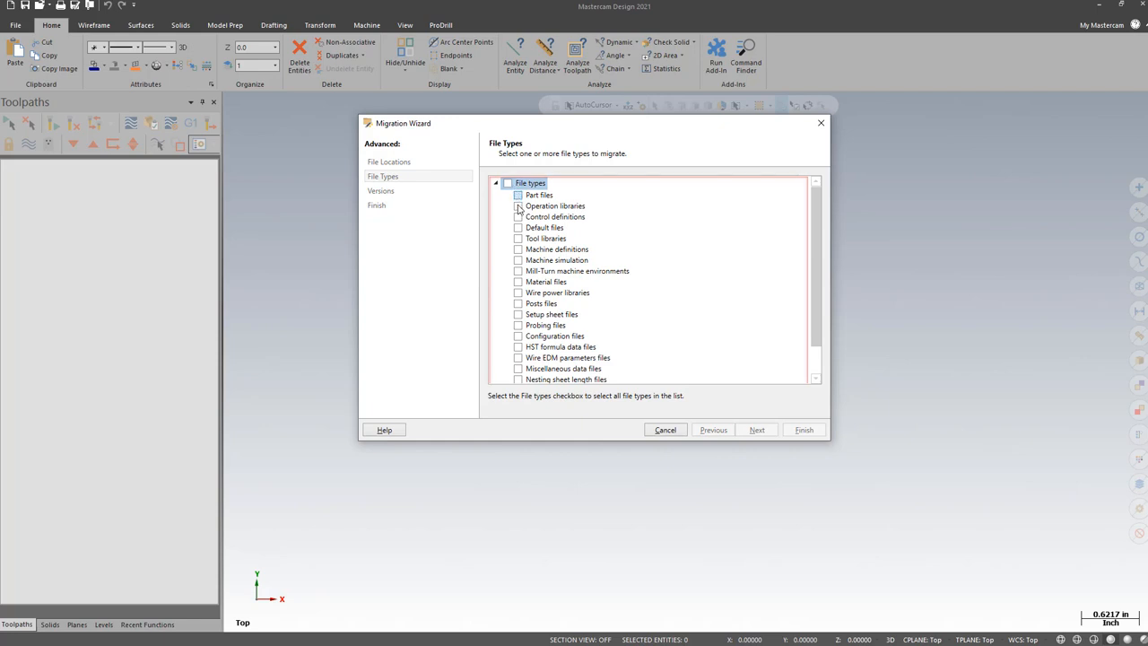
pyautogui.click(517, 215)
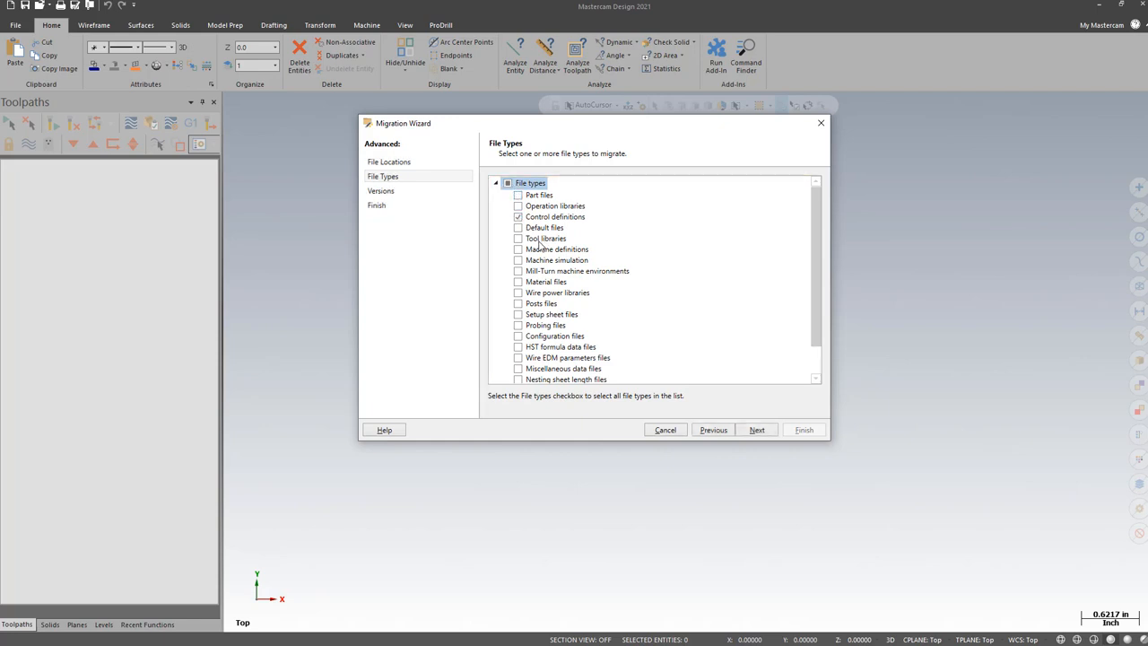
pyautogui.click(517, 249)
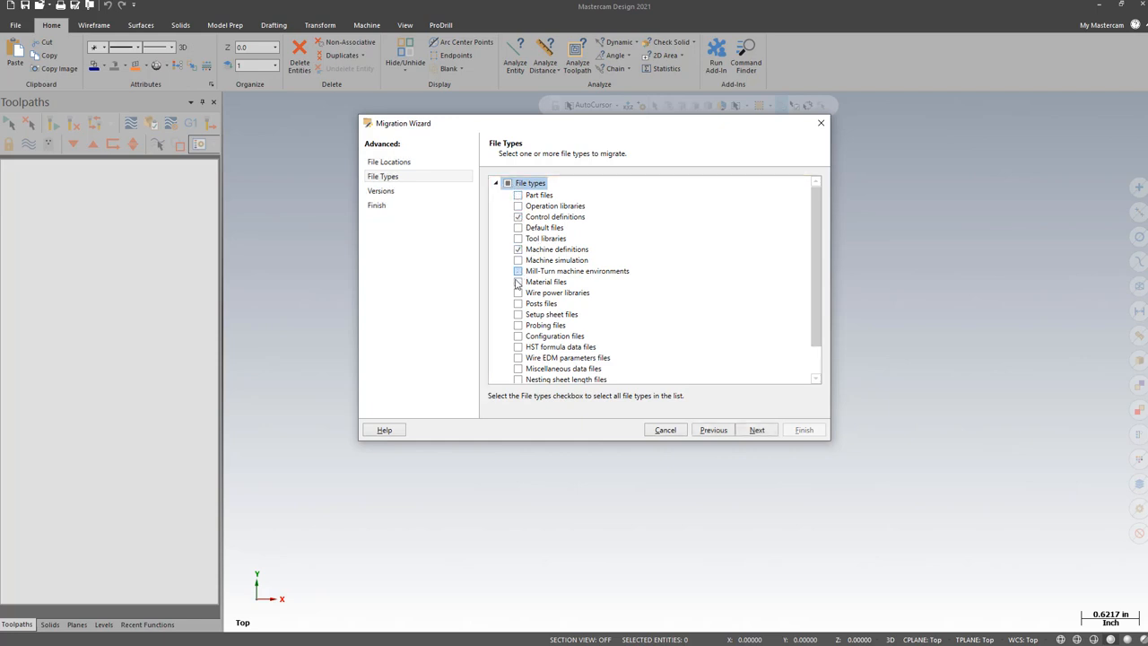
pyautogui.click(517, 303)
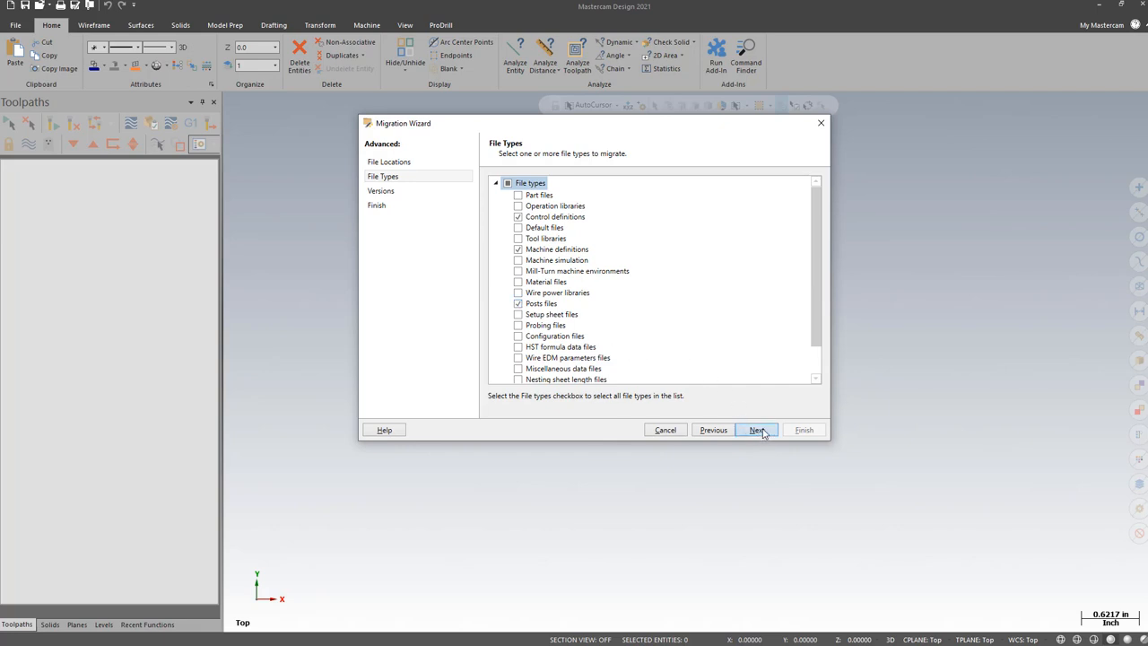
pyautogui.click(756, 431)
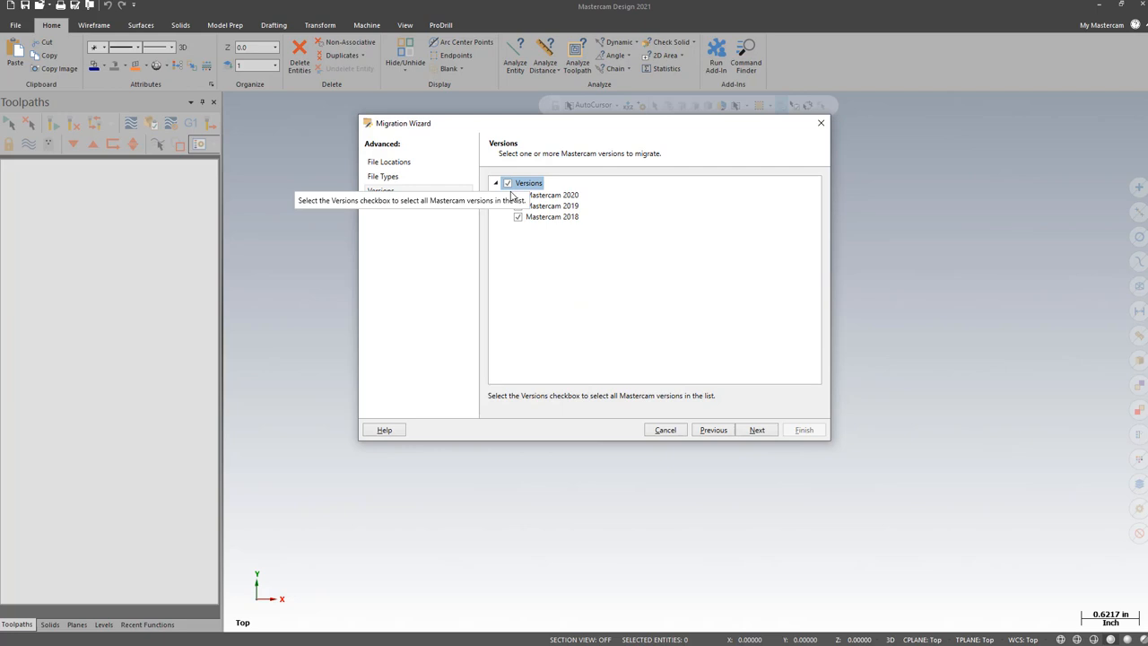
# Keep only Mastercam 2020 as the source version and finish to run the migration.
pyautogui.click(517, 205)
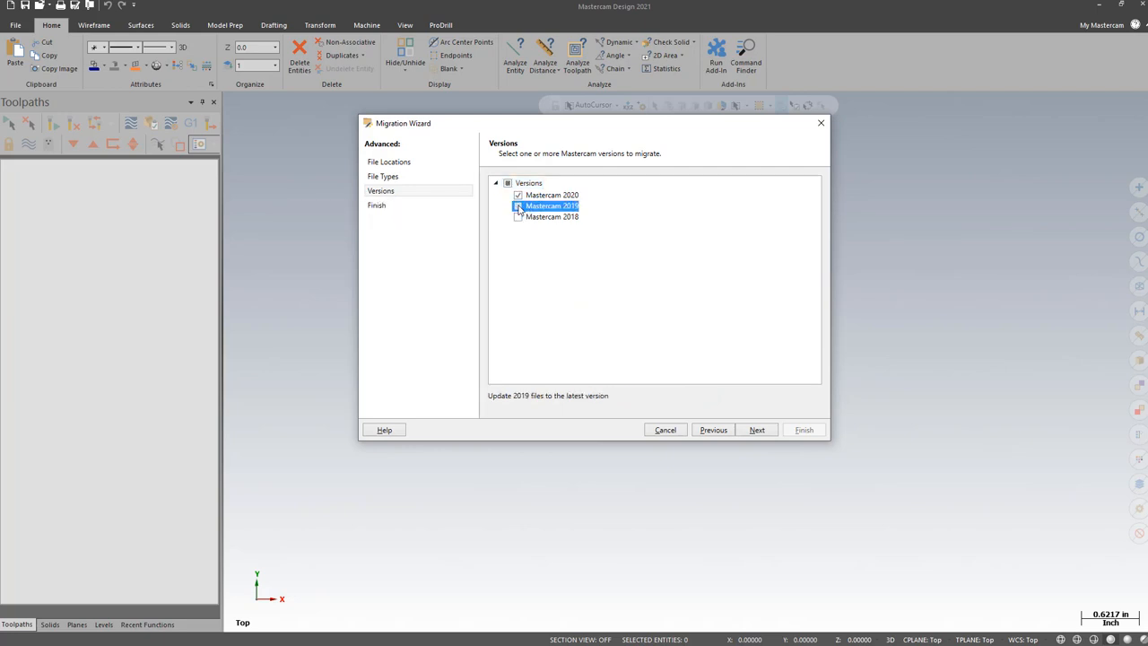
pyautogui.click(756, 431)
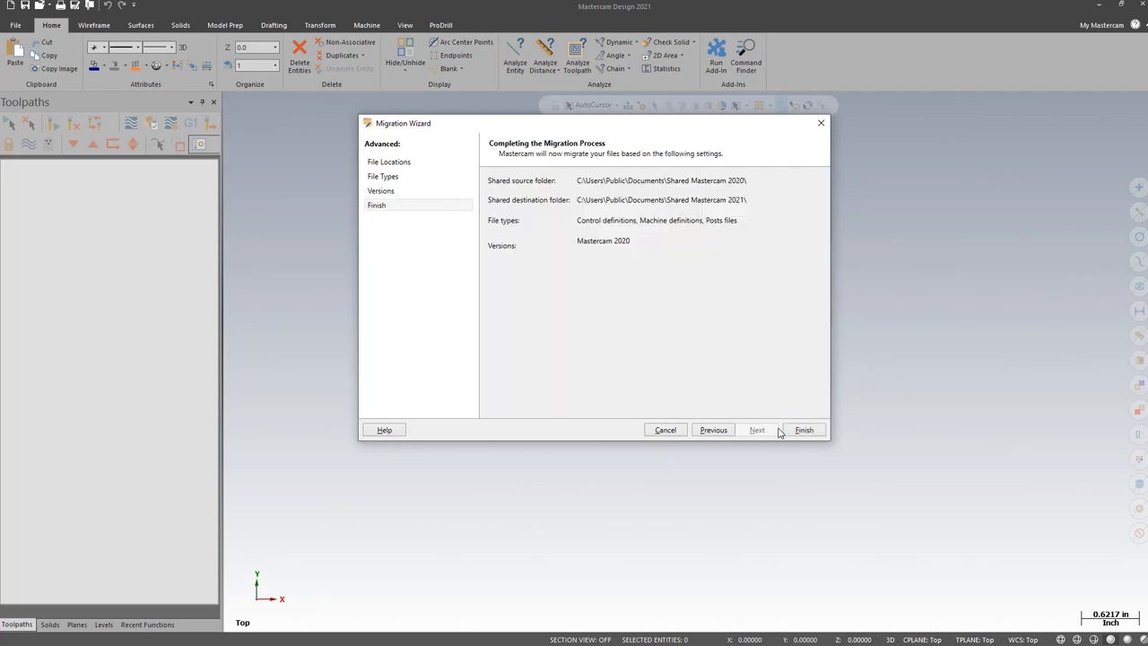
pyautogui.click(804, 431)
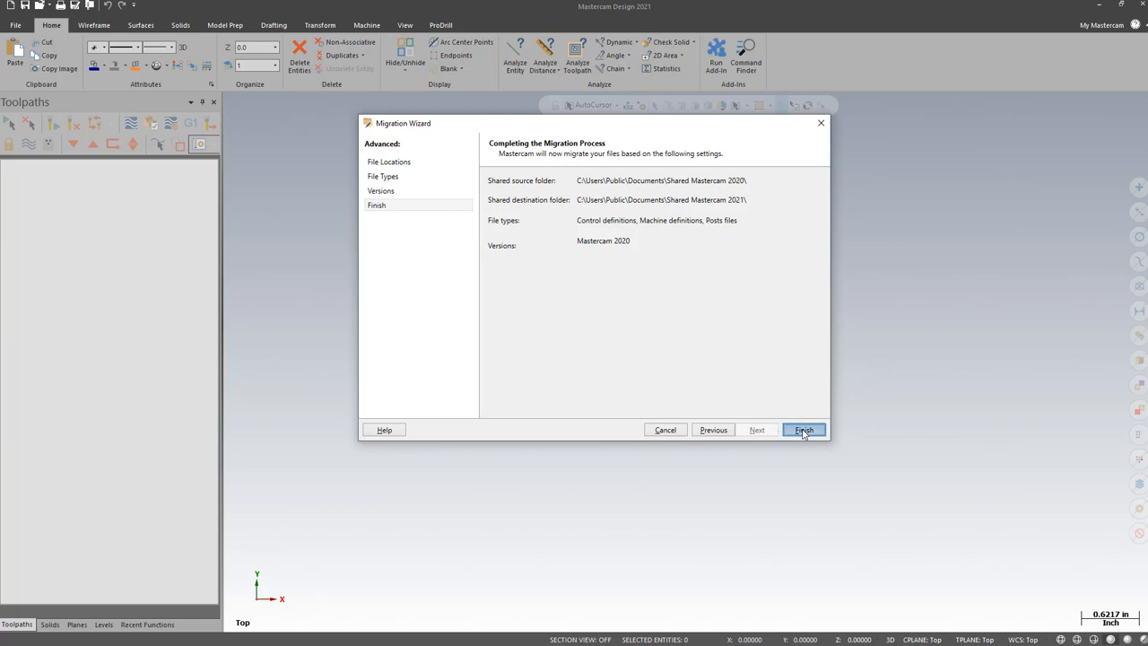
pyautogui.click(803, 430)
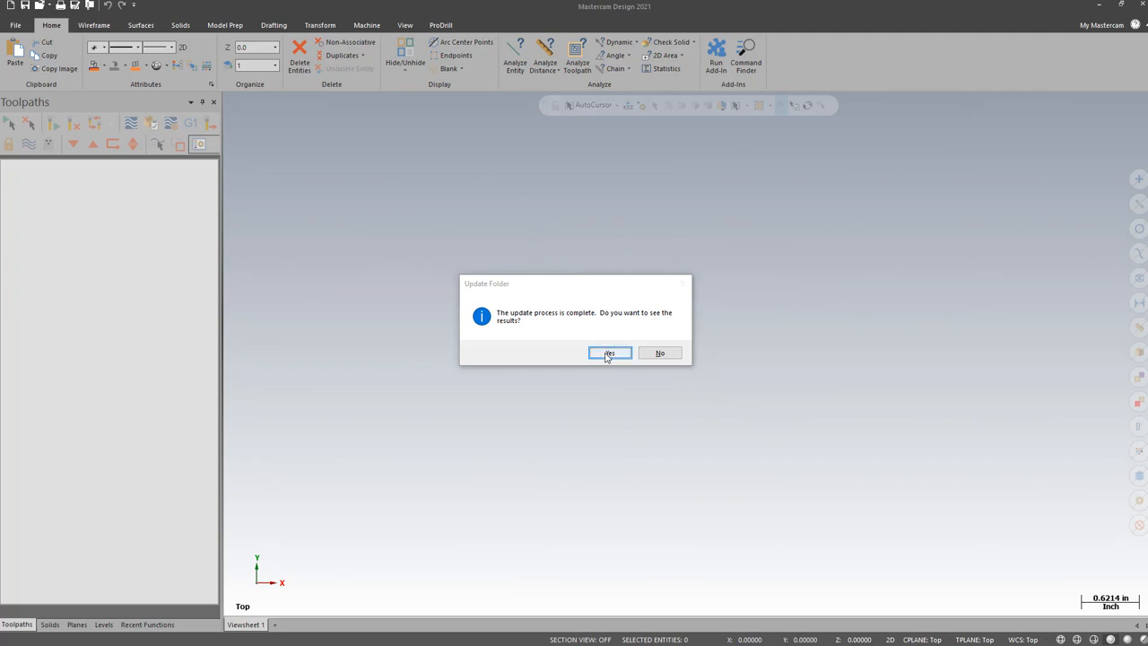
# Accept the Update Folder prompt to view the migration results in the event log.
pyautogui.click(610, 351)
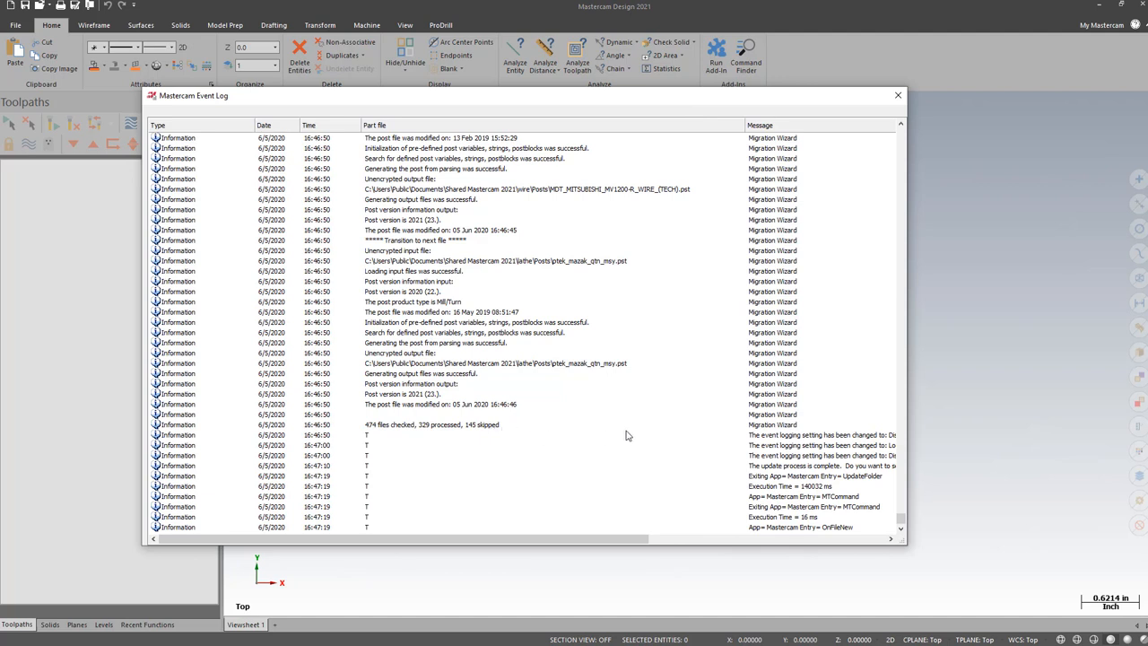
pyautogui.moveTo(477, 438)
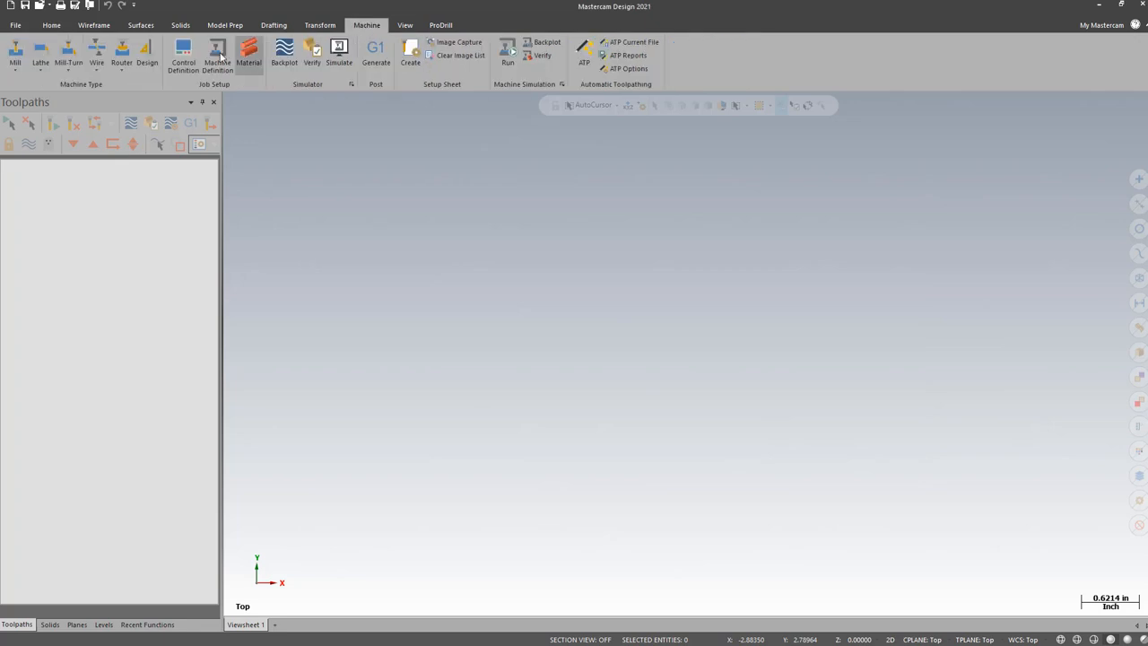
# Check the Mill machine list for the migrated machine definitions, then return to the File view.
pyautogui.click(14, 53)
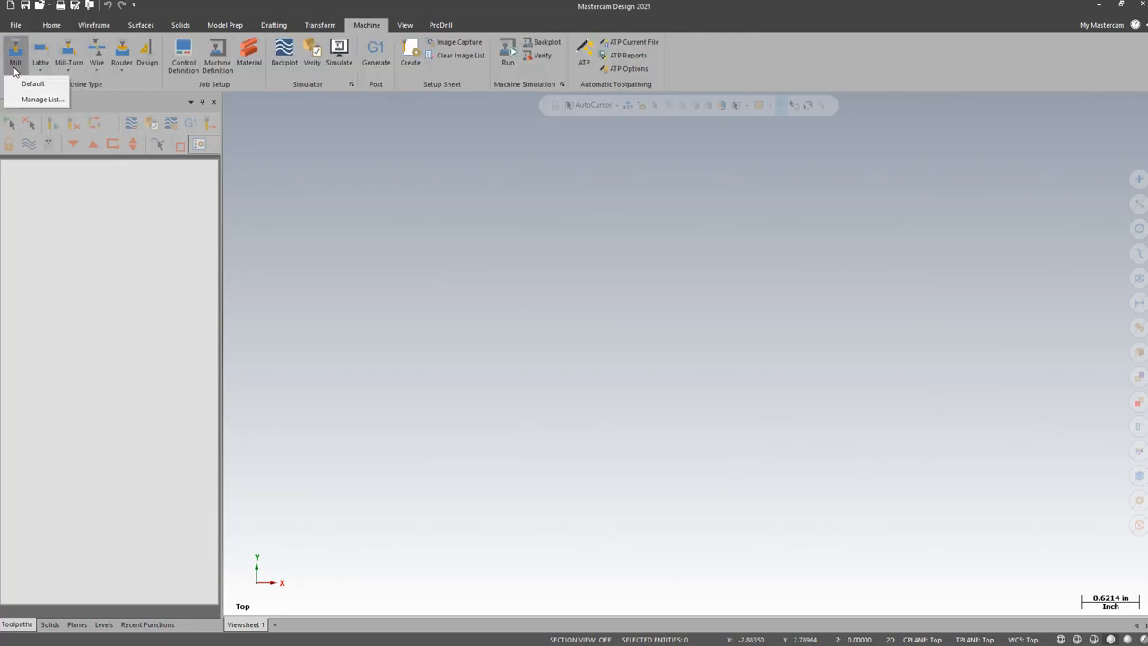
pyautogui.click(43, 99)
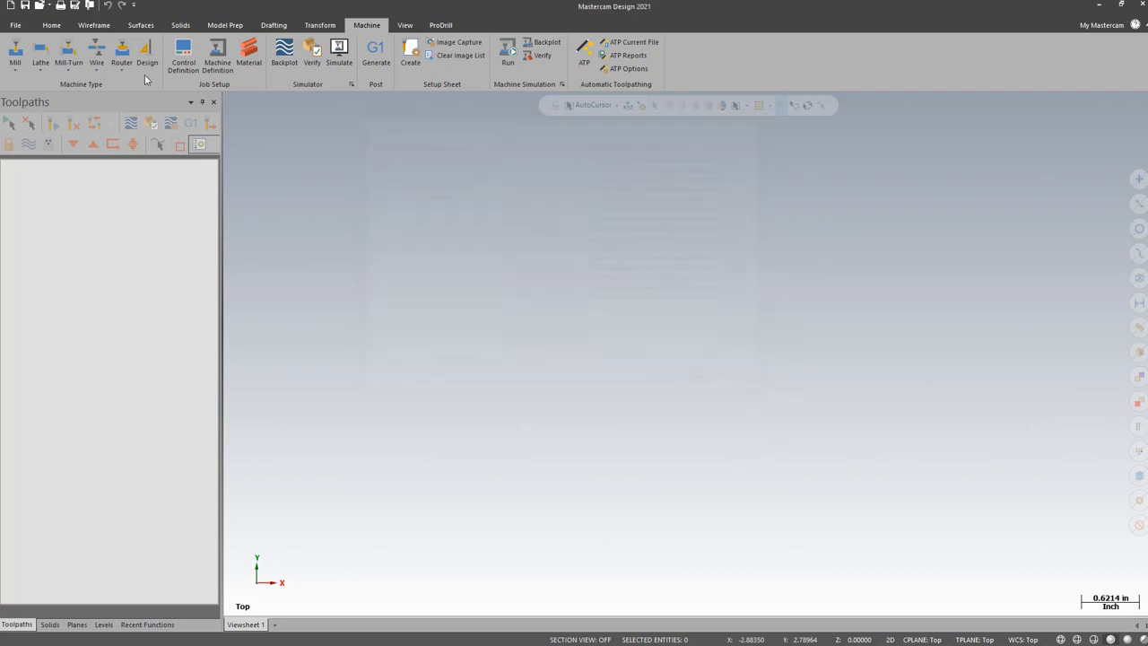
pyautogui.click(14, 54)
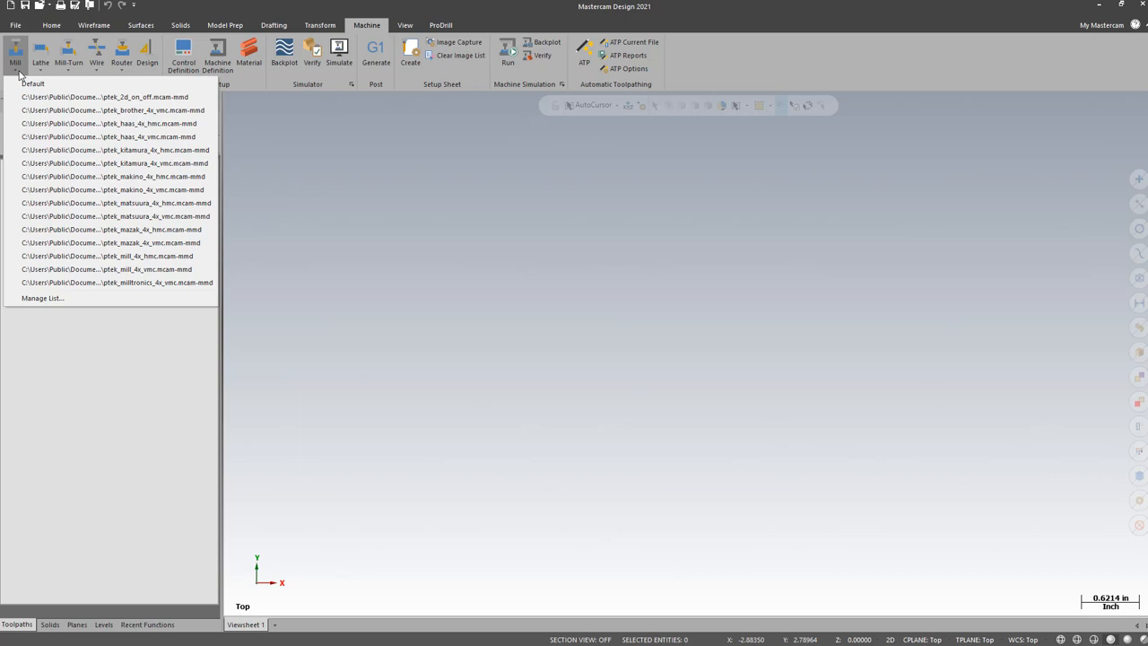
pyautogui.moveTo(362, 208)
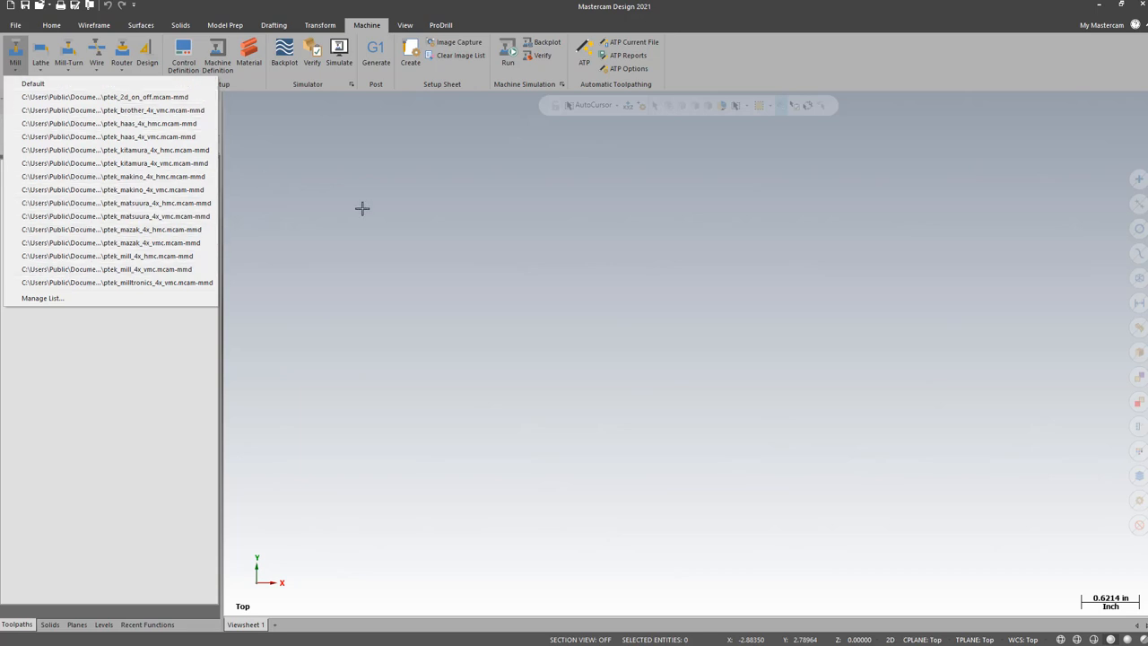
pyautogui.click(14, 25)
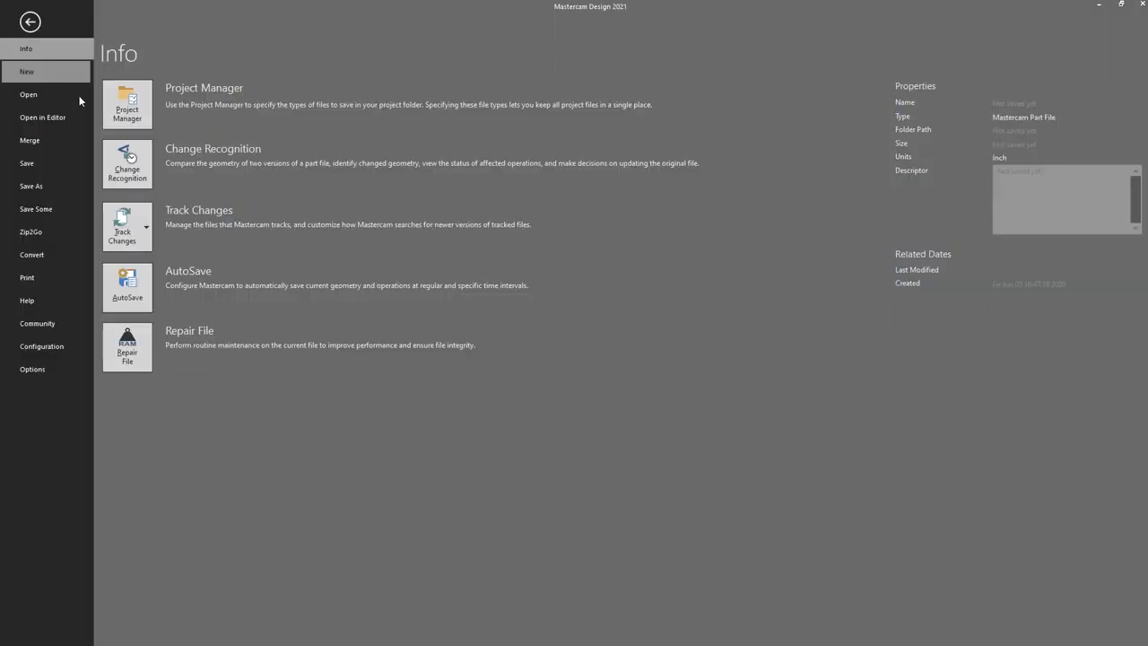
pyautogui.moveTo(57, 231)
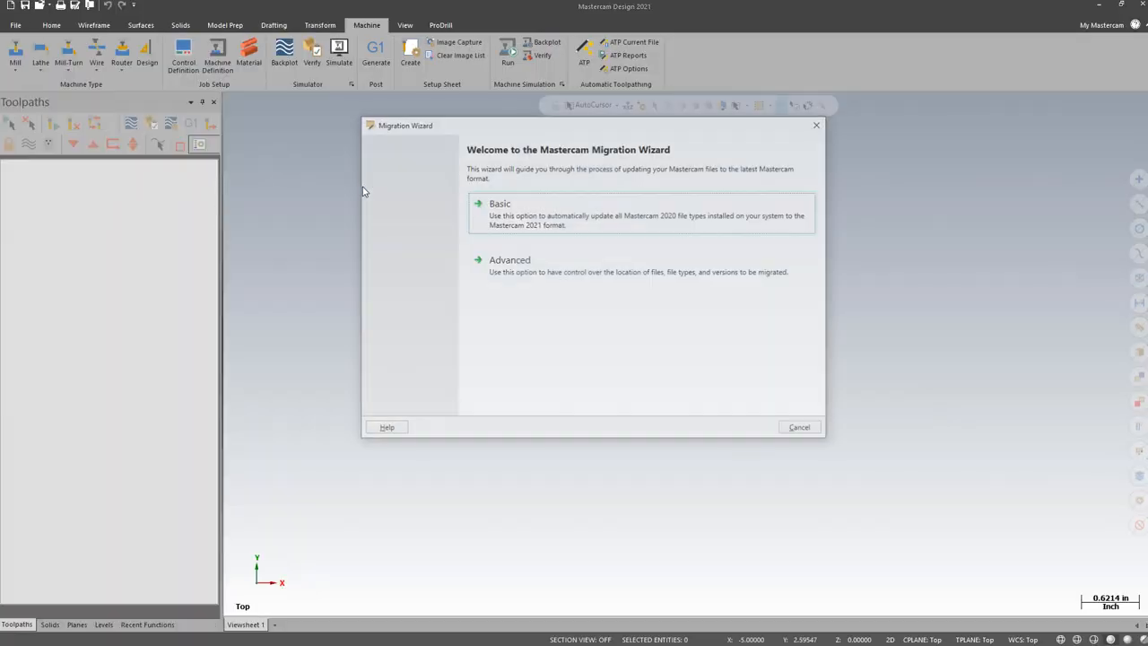
# Choose the migration mode and advance the wizard to the File Types page.
pyautogui.click(509, 259)
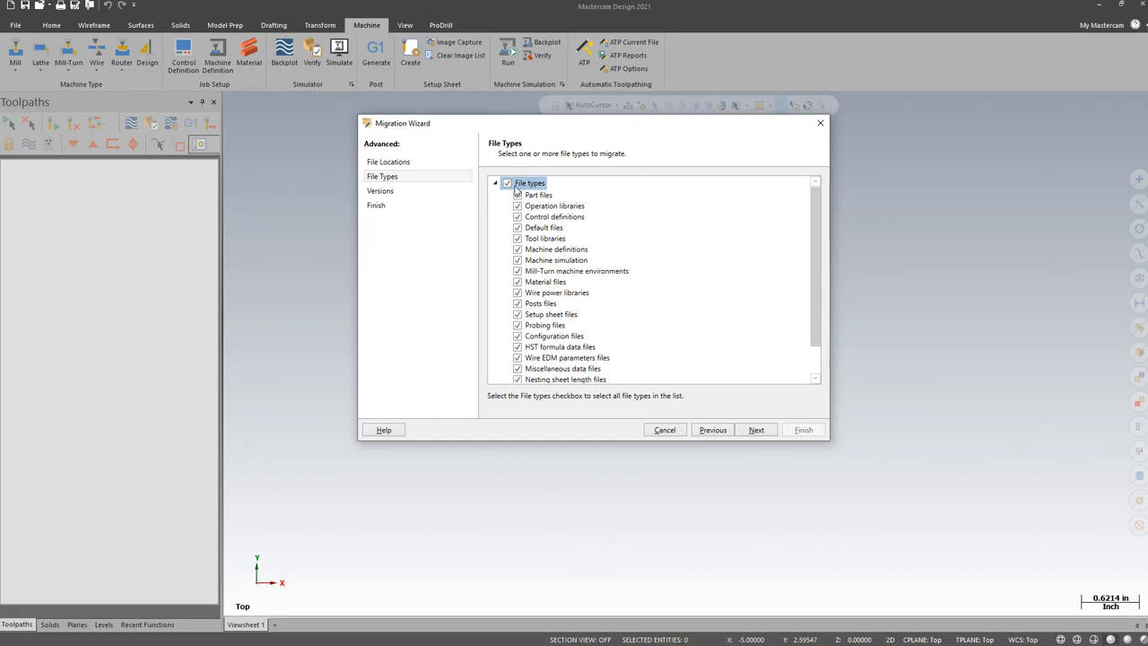
# Select only Default files, Tool libraries, Configuration and Workspace files for migration.
pyautogui.click(506, 183)
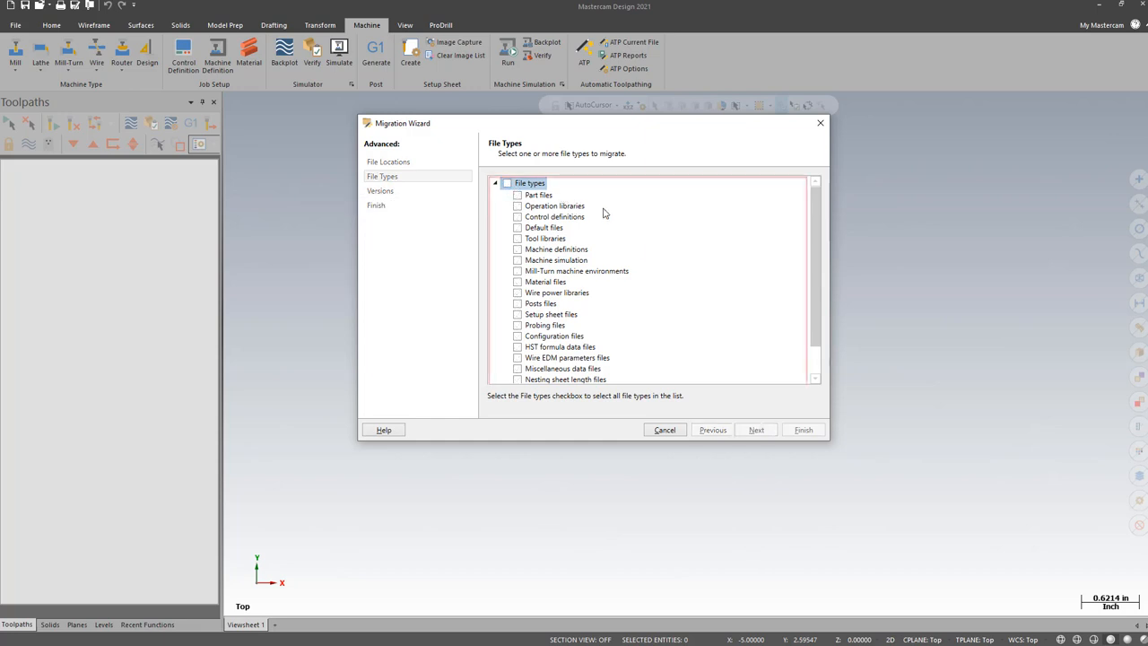
pyautogui.scroll(-3)
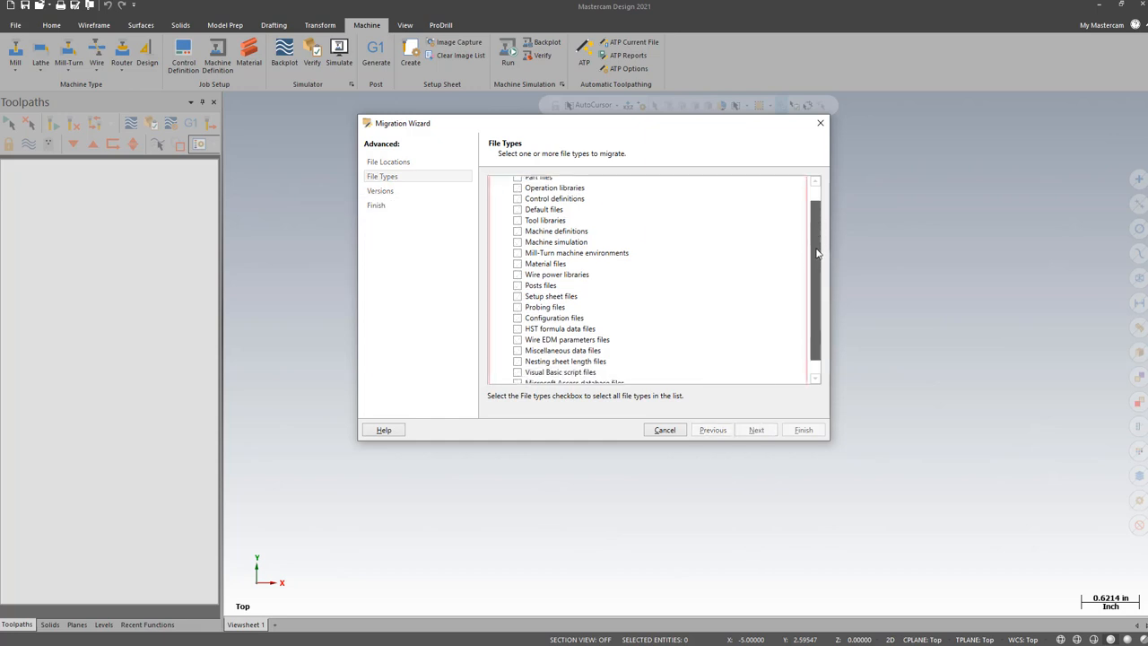
pyautogui.scroll(3)
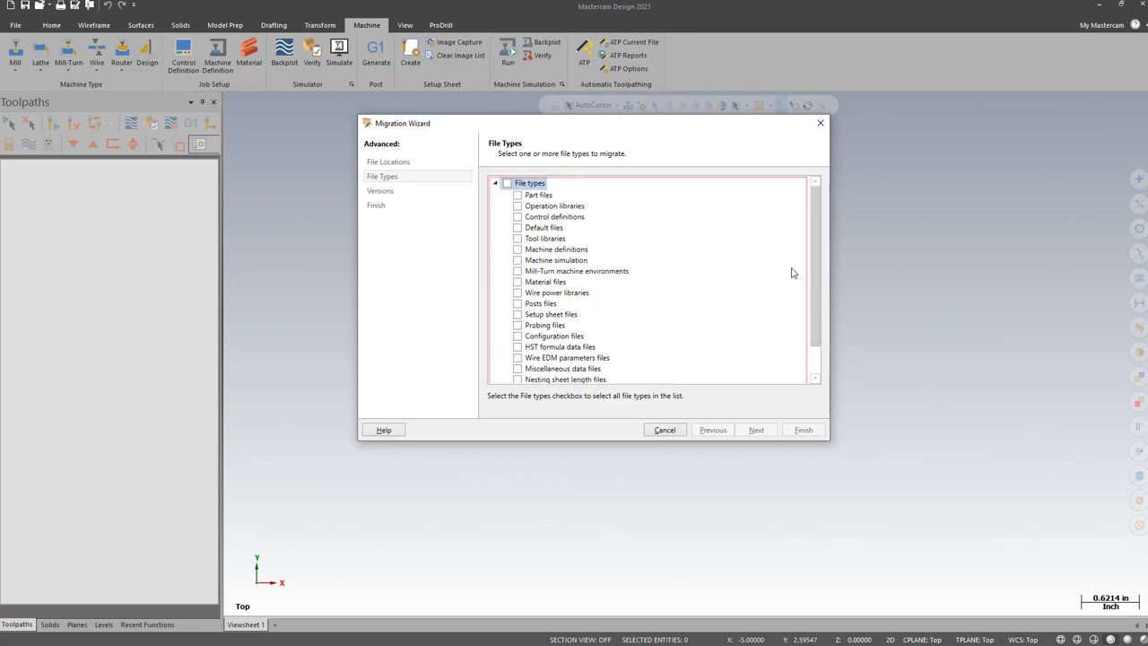
pyautogui.moveTo(618, 240)
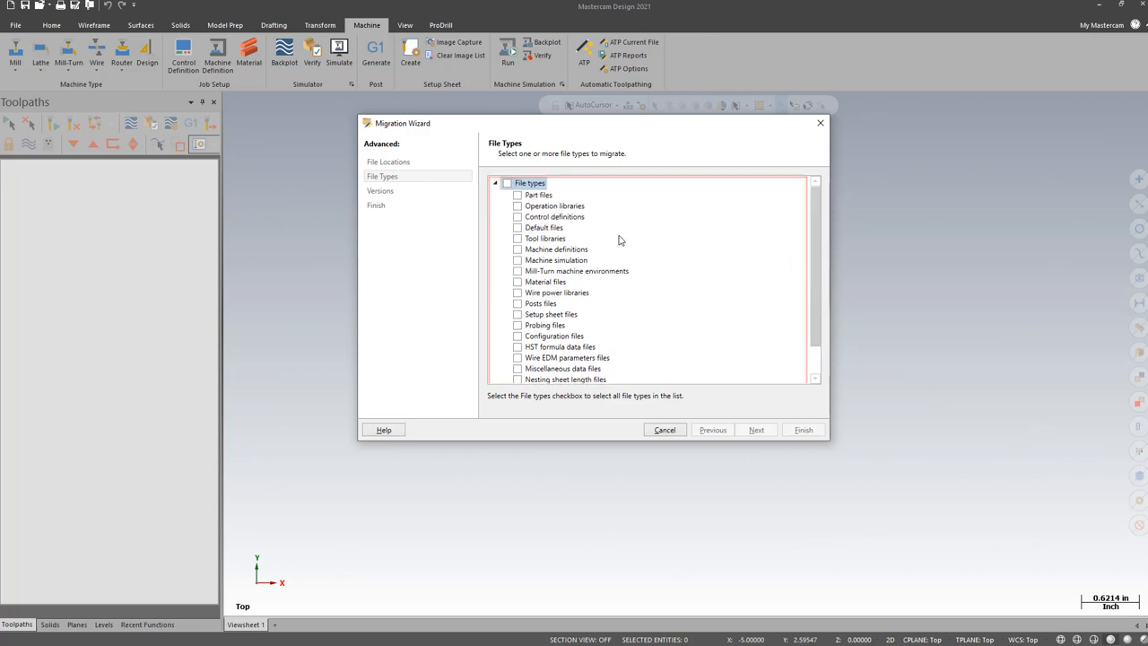
pyautogui.click(545, 226)
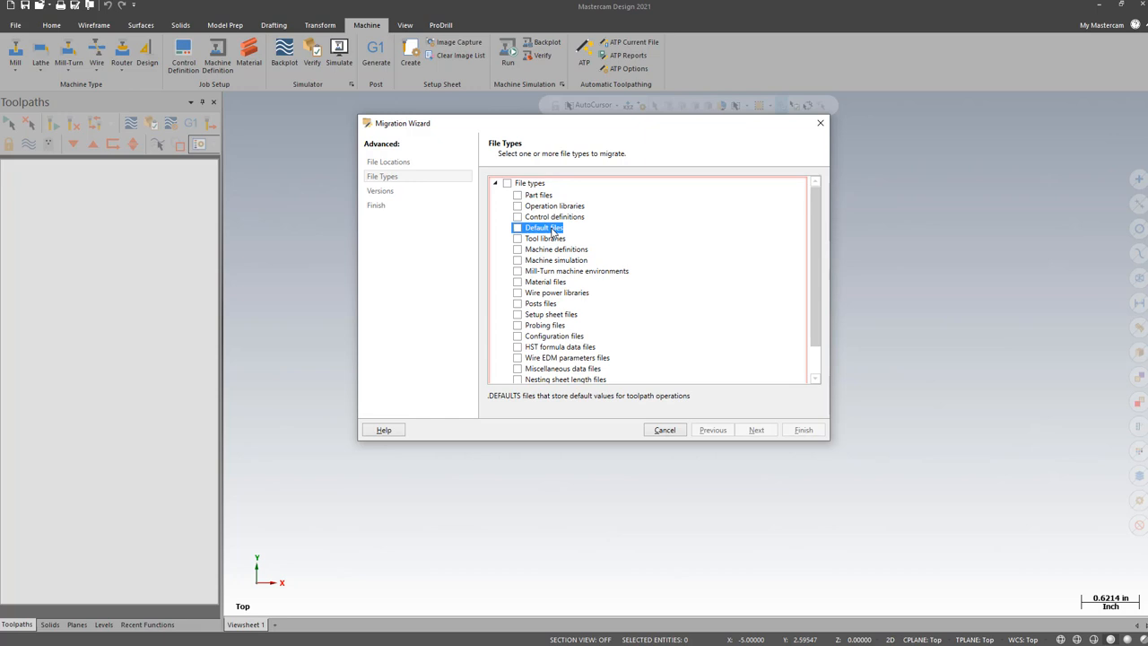
pyautogui.moveTo(692, 409)
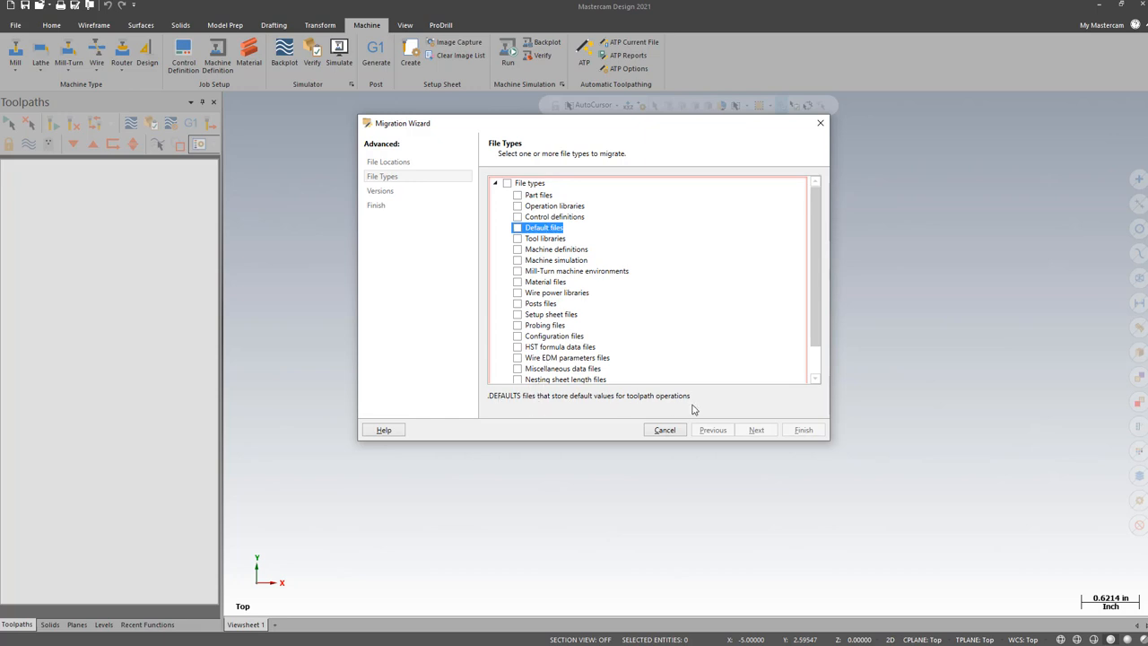
pyautogui.moveTo(613, 305)
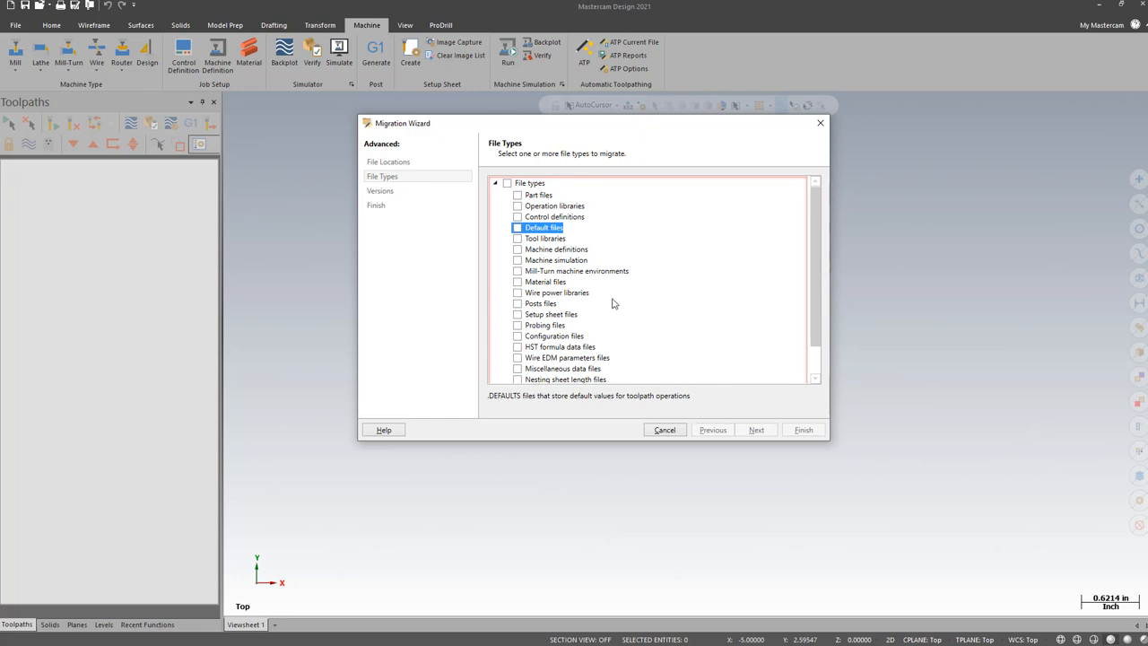
pyautogui.click(516, 226)
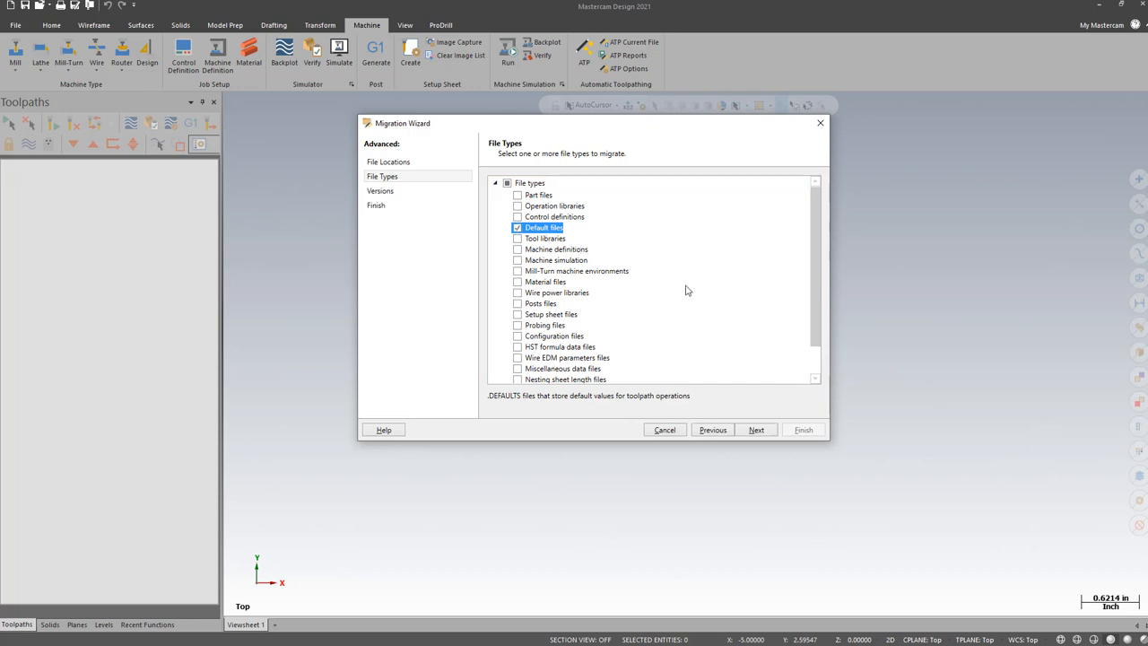
pyautogui.moveTo(527, 244)
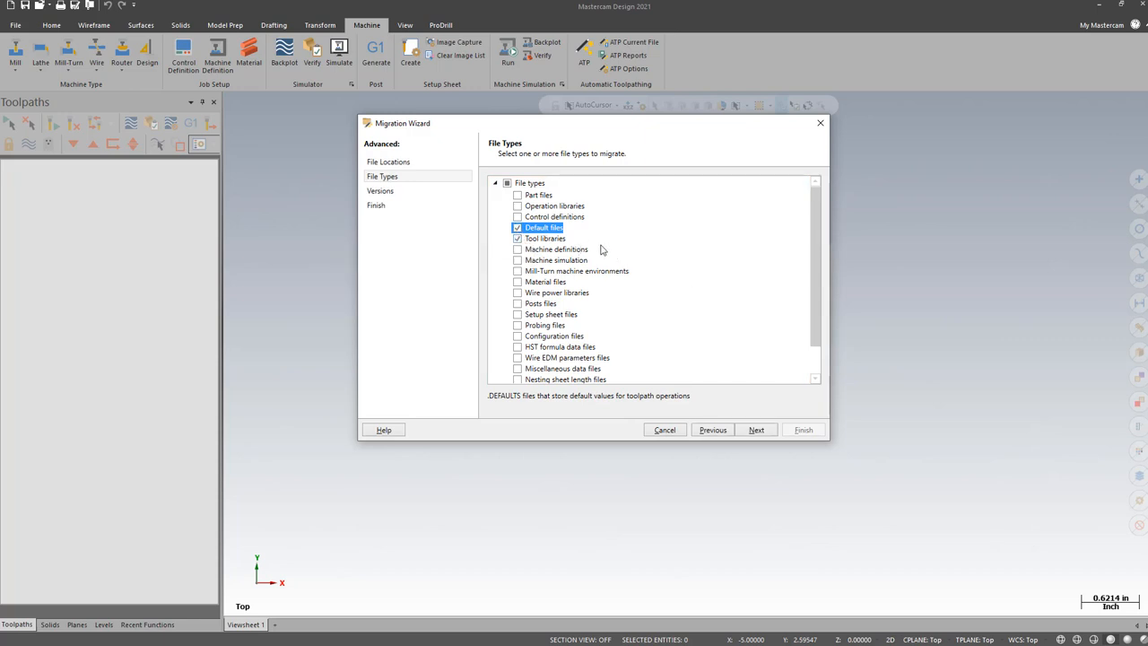
pyautogui.moveTo(530, 359)
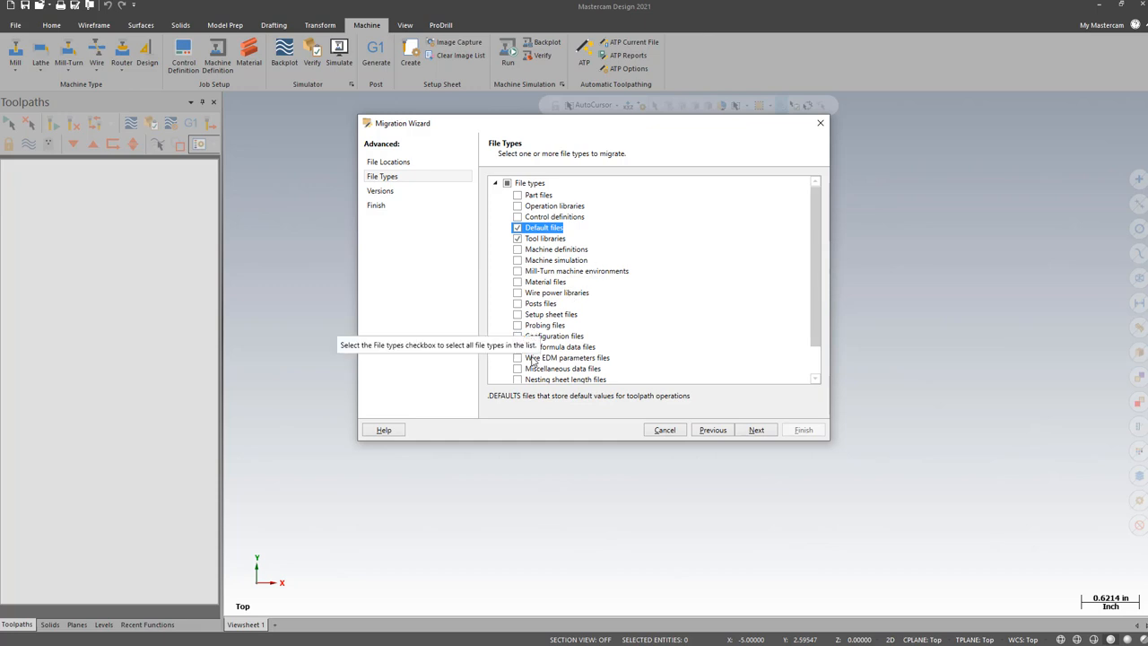
pyautogui.scroll(-3)
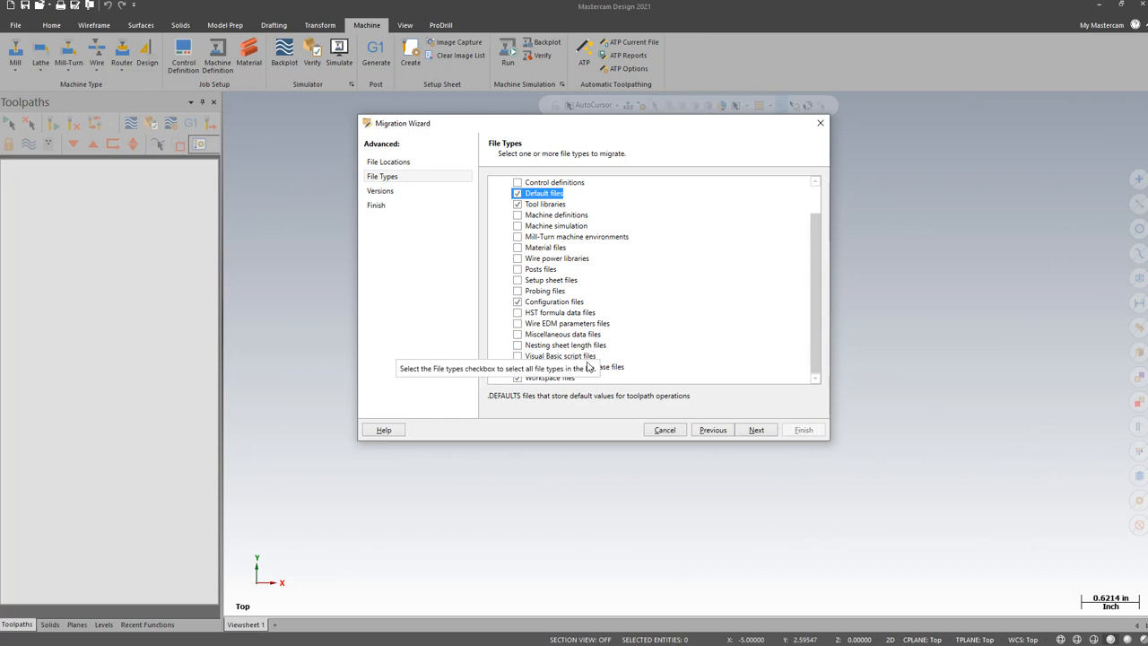
pyautogui.scroll(3)
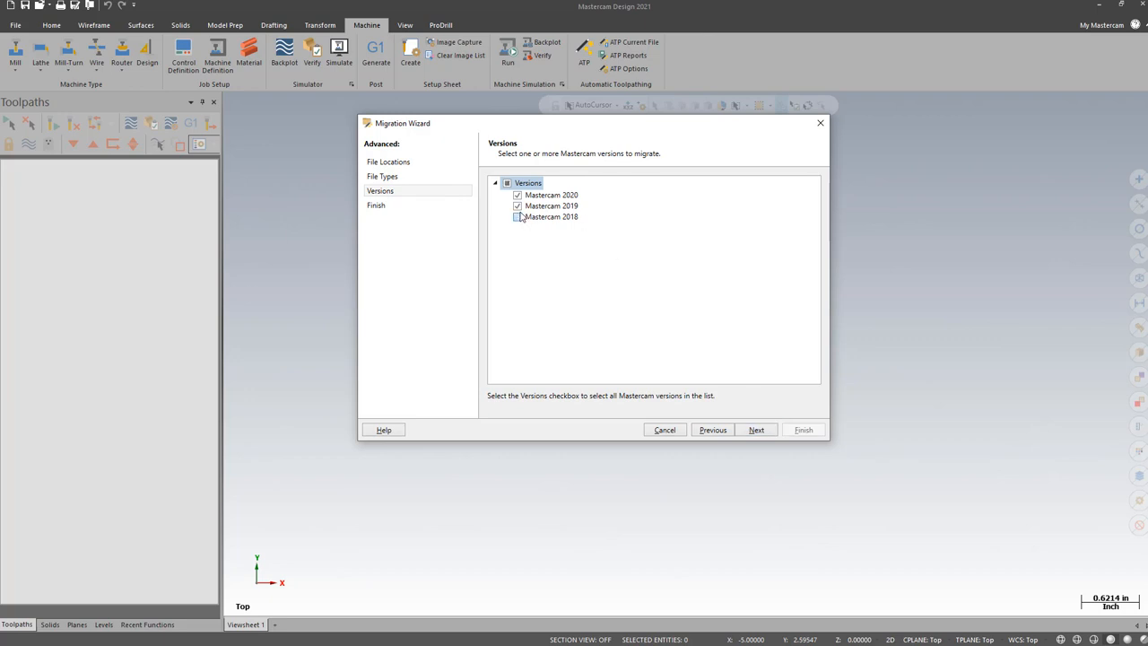
# Keep Mastercam 2020 as the source and finish to start migrating the chosen files.
pyautogui.click(757, 431)
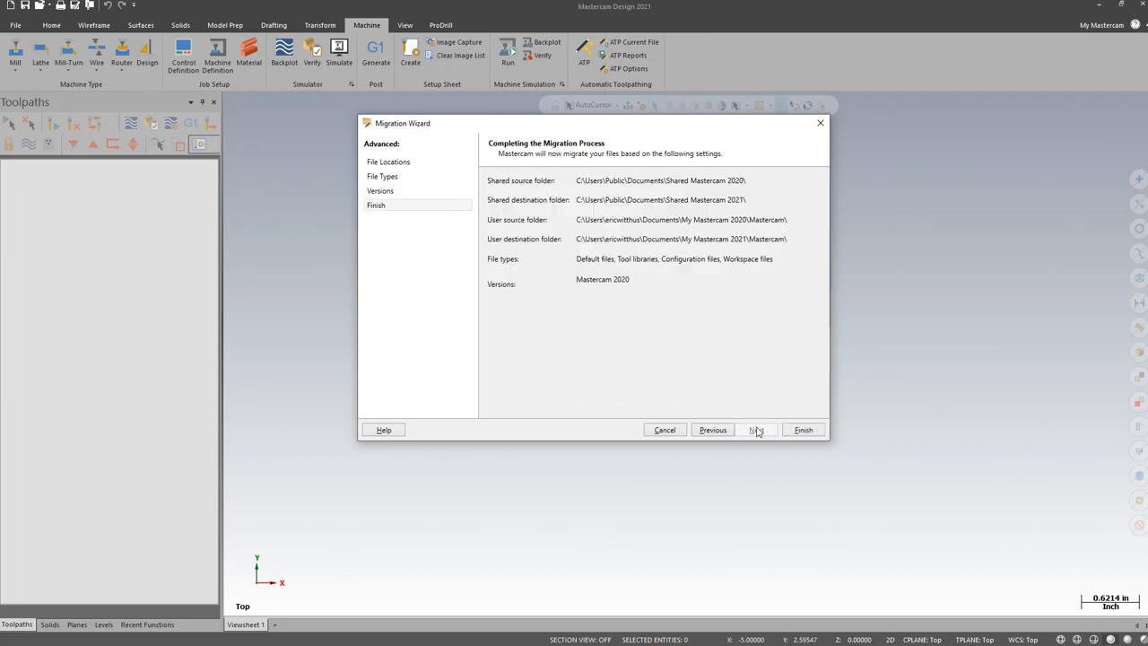
pyautogui.click(801, 431)
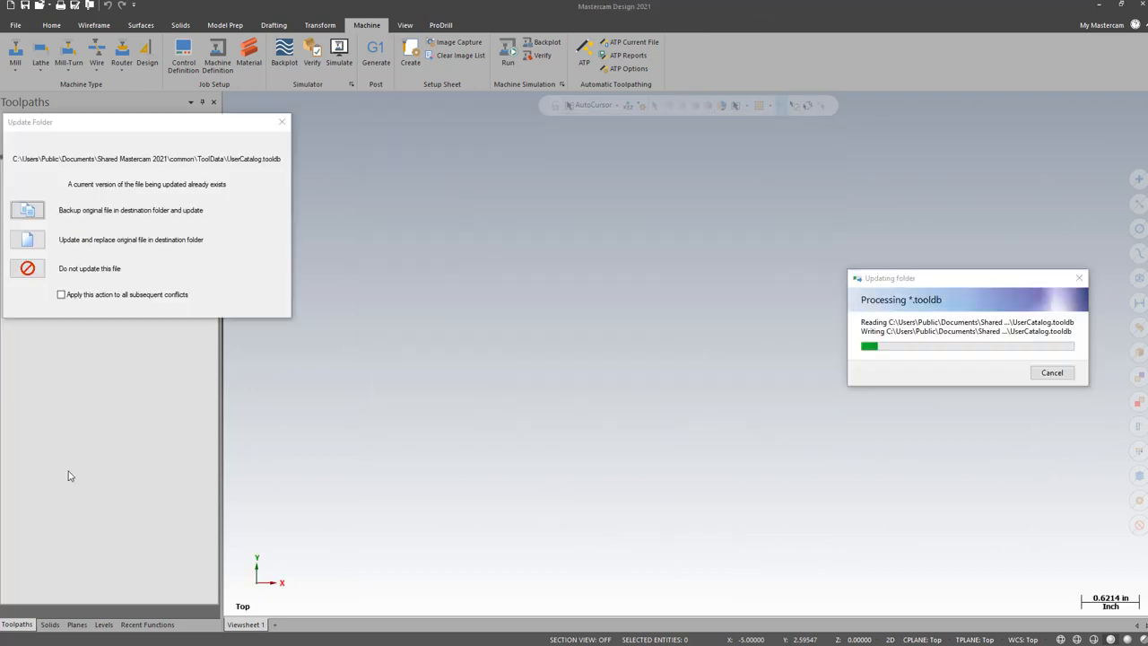
pyautogui.moveTo(240, 283)
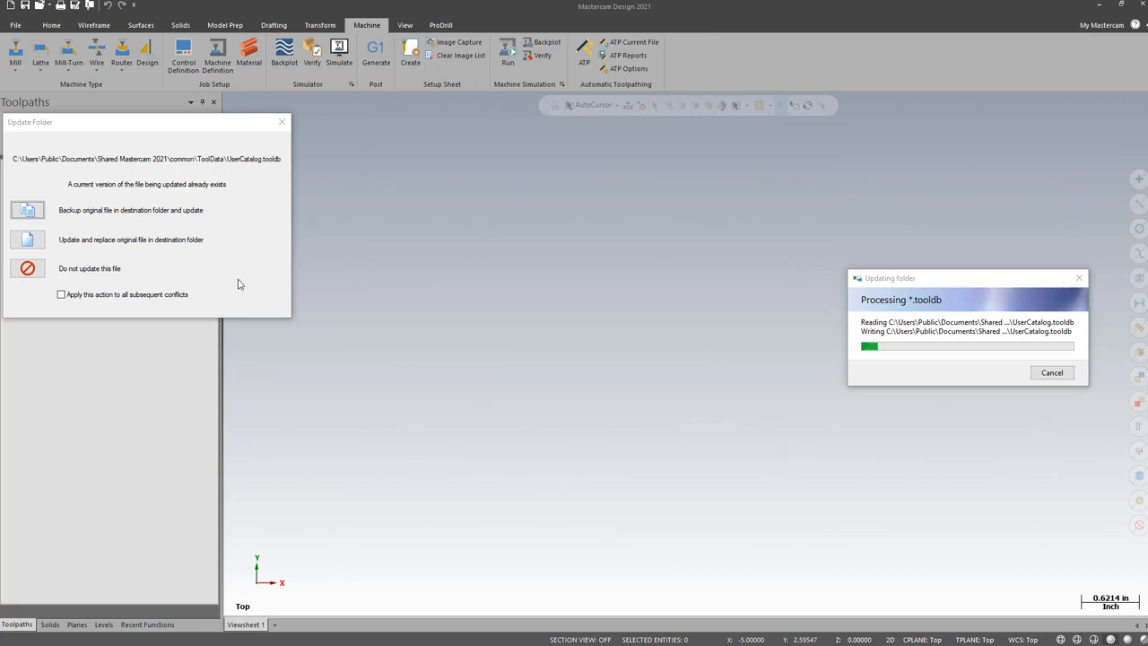
pyautogui.moveTo(261, 280)
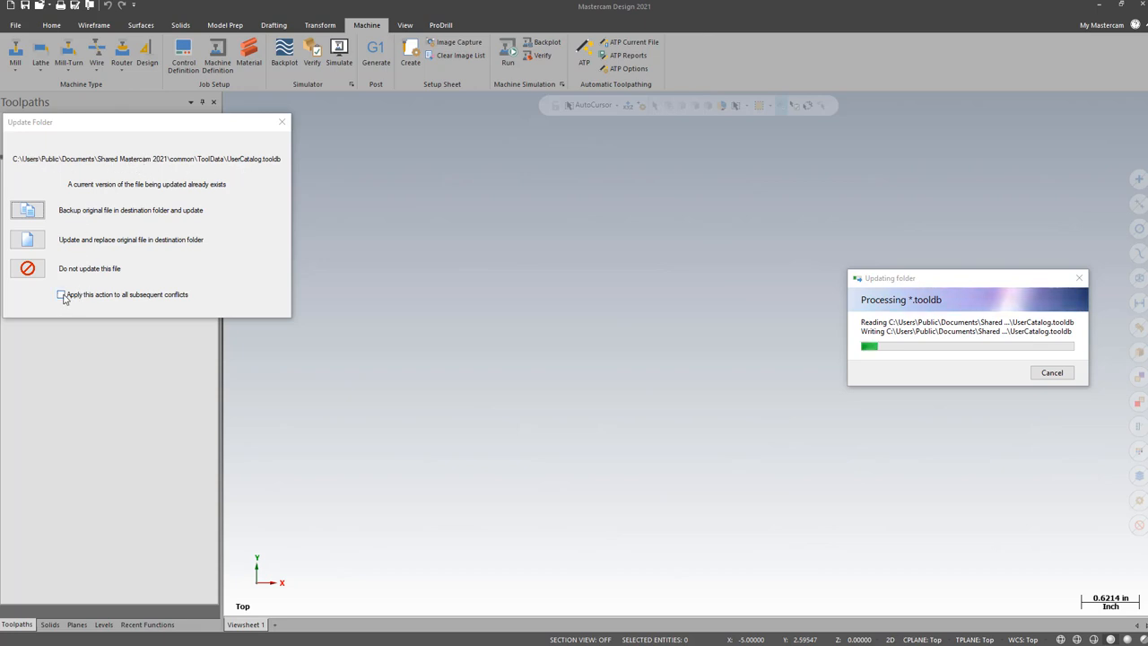
# Apply one update choice to all subsequent existing-file conflicts in the Update Folder dialog.
pyautogui.click(61, 294)
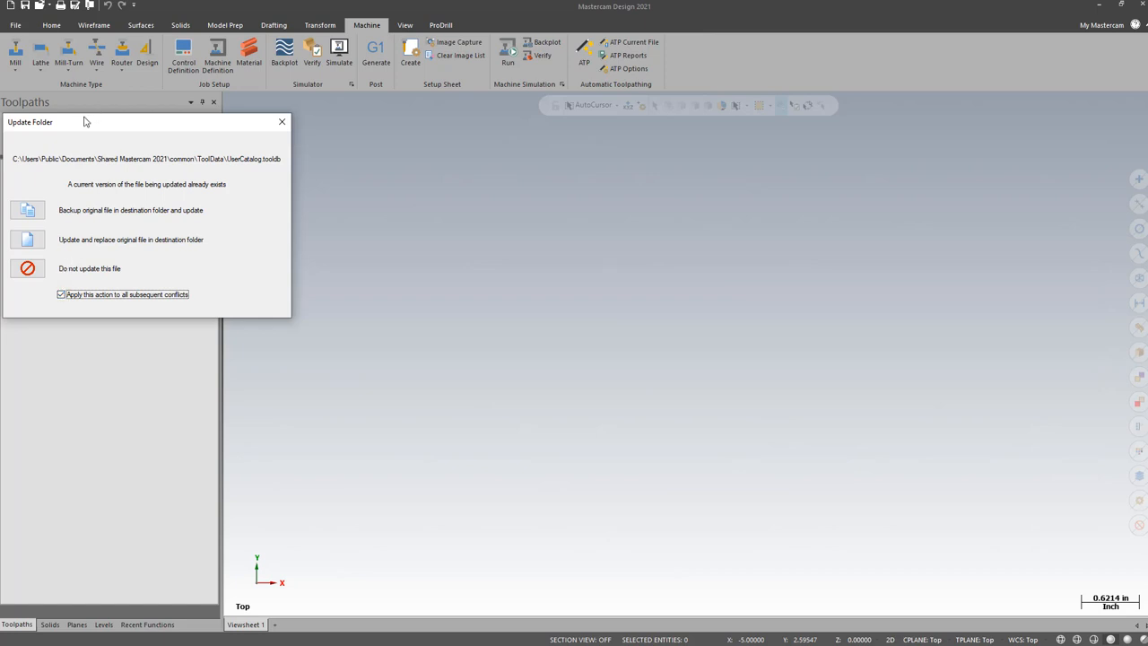
pyautogui.moveTo(158, 136)
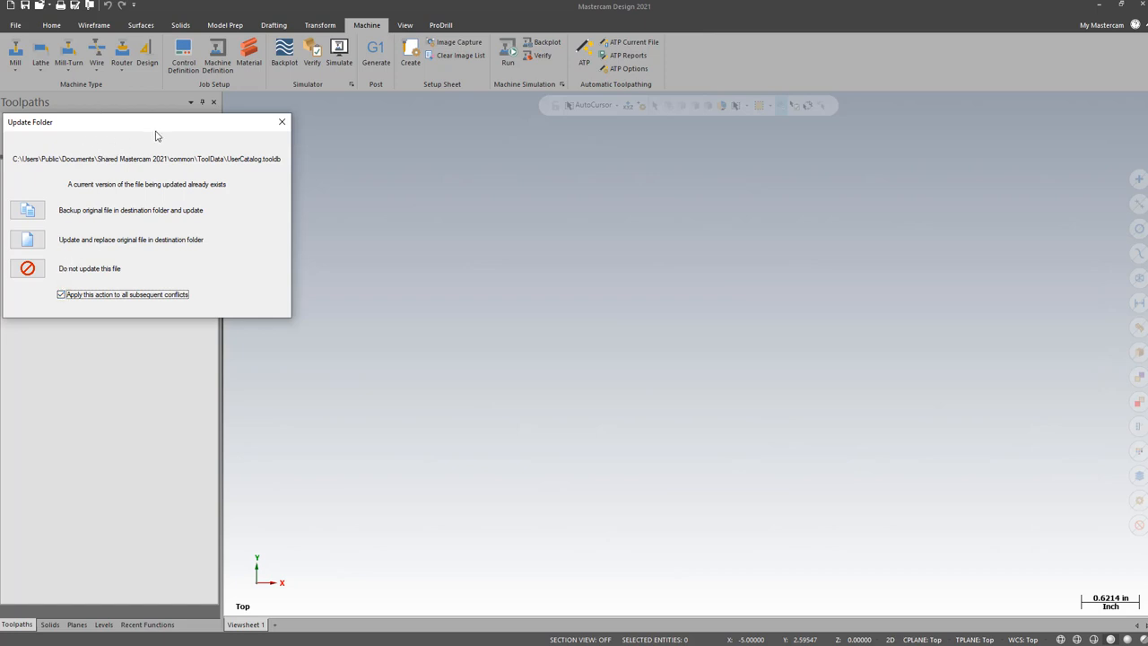
pyautogui.click(27, 238)
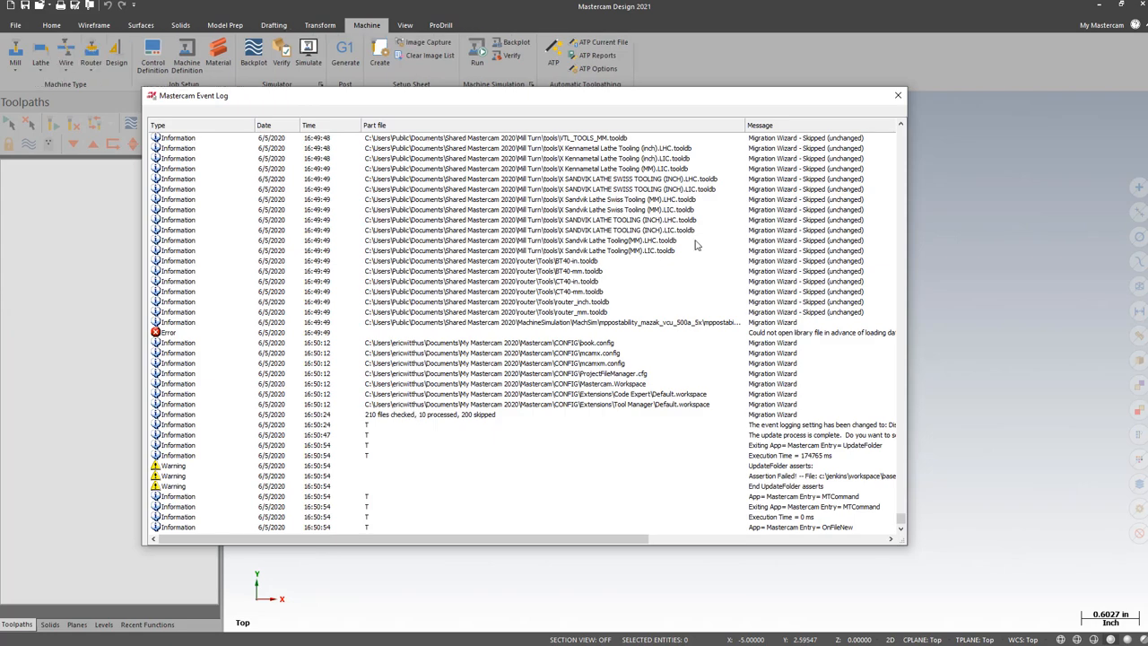
# Close the Mastercam Event Log after reviewing the second migration's results.
pyautogui.click(50, 25)
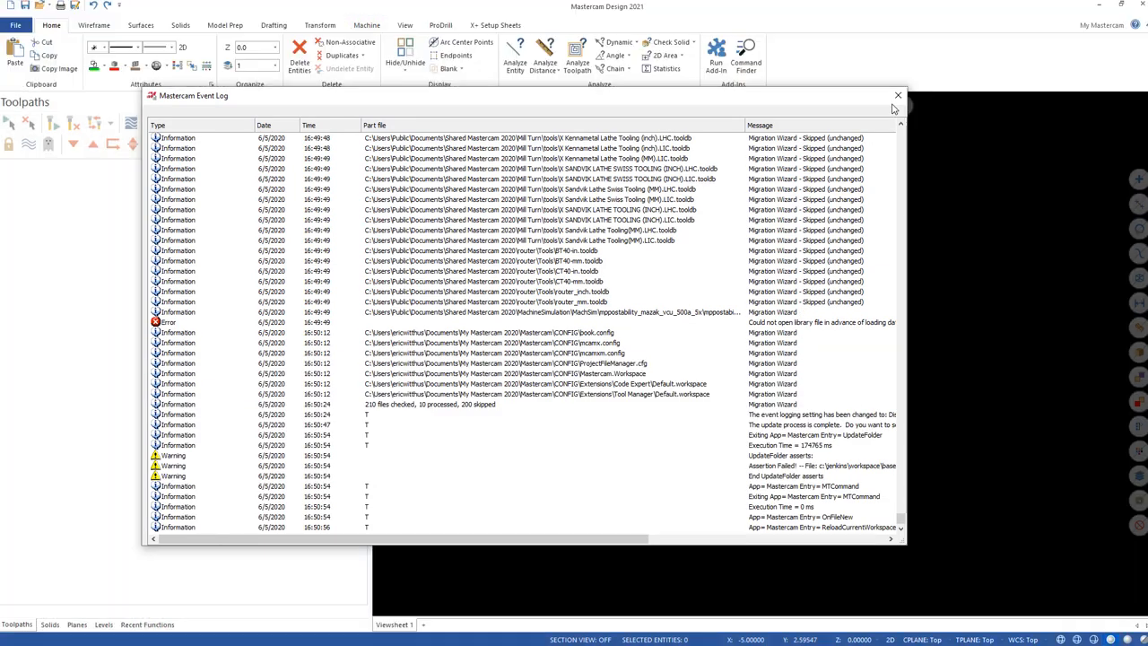
pyautogui.click(896, 95)
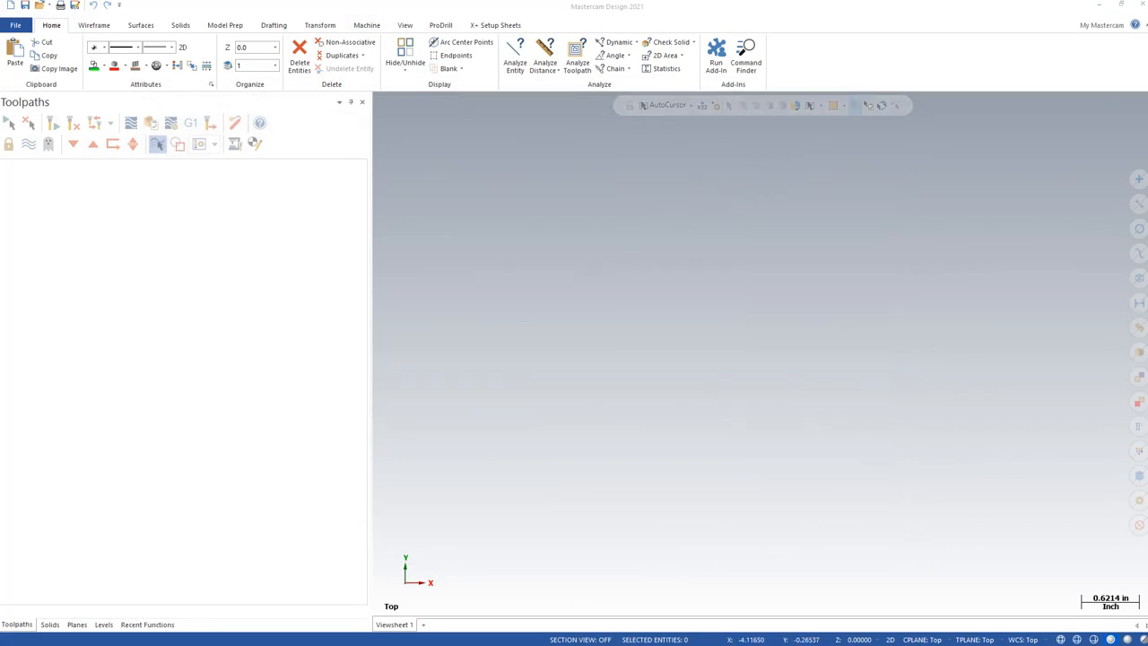